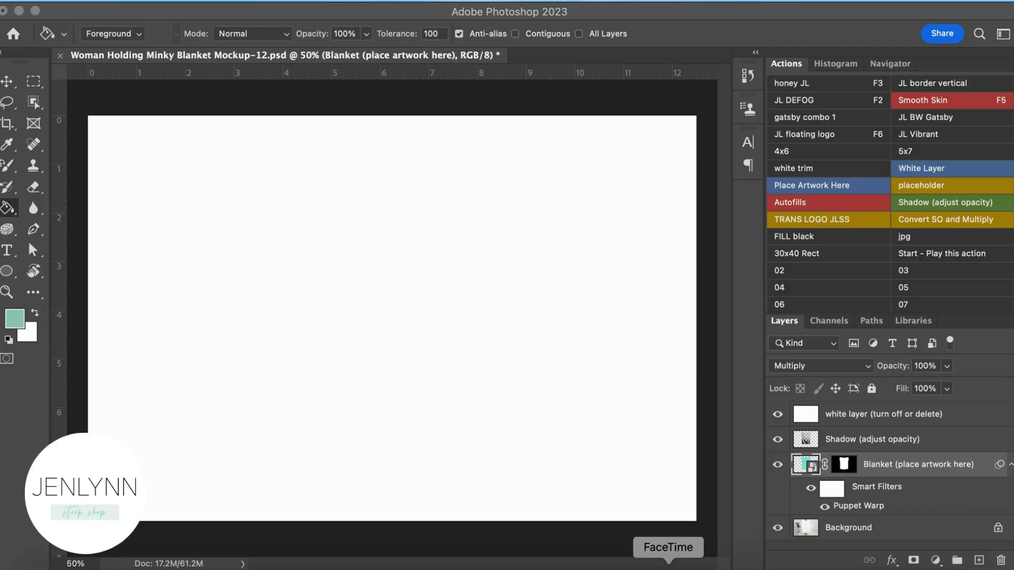
{"action": "mouse_move", "coordinate": [866, 421]}
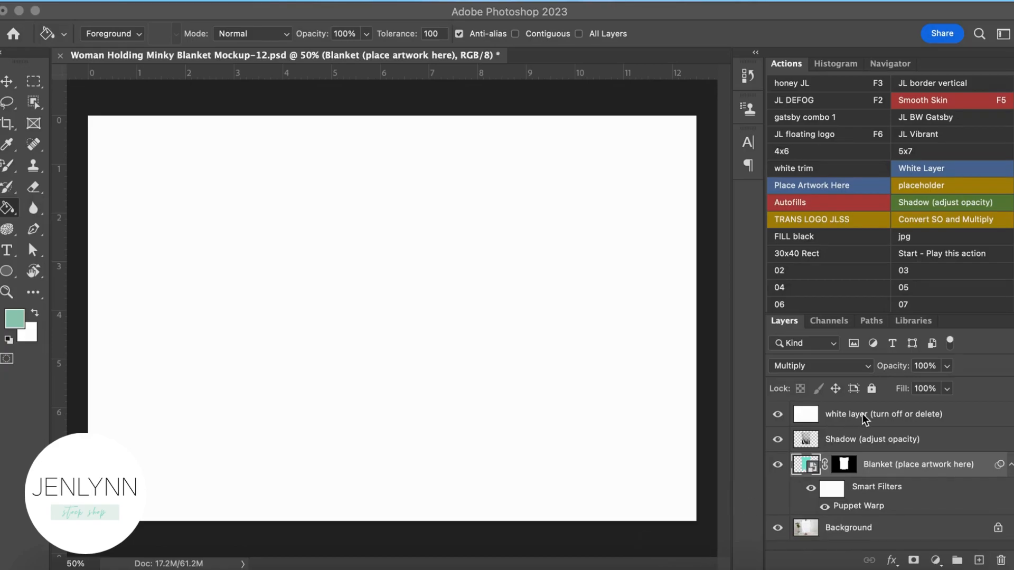
Select the 'white layer (turn off or delete)' layer and toggle its visibility off
{"action": "left_click", "coordinate": [883, 415]}
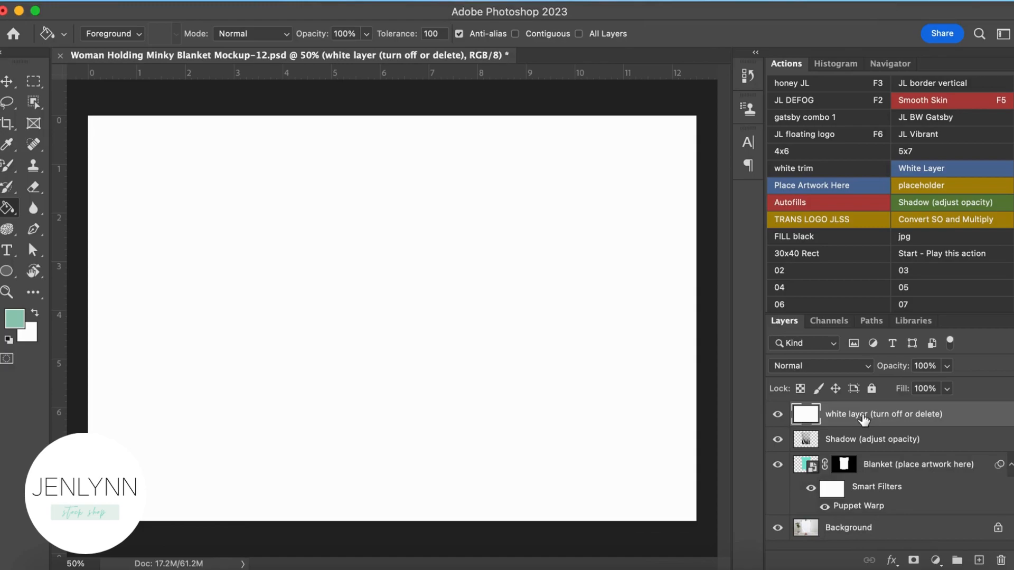
{"action": "mouse_move", "coordinate": [864, 420]}
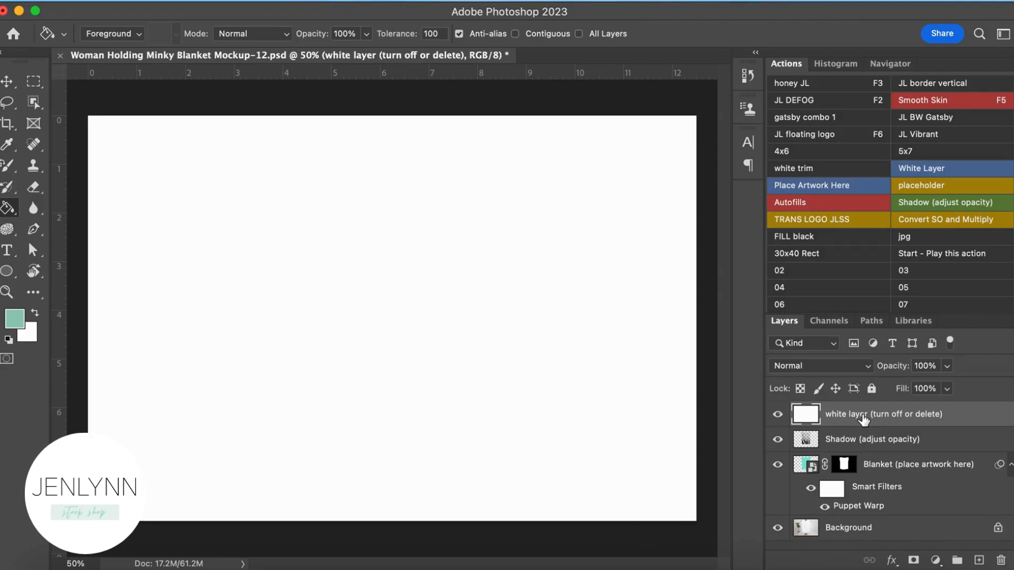
{"action": "left_click", "coordinate": [778, 414]}
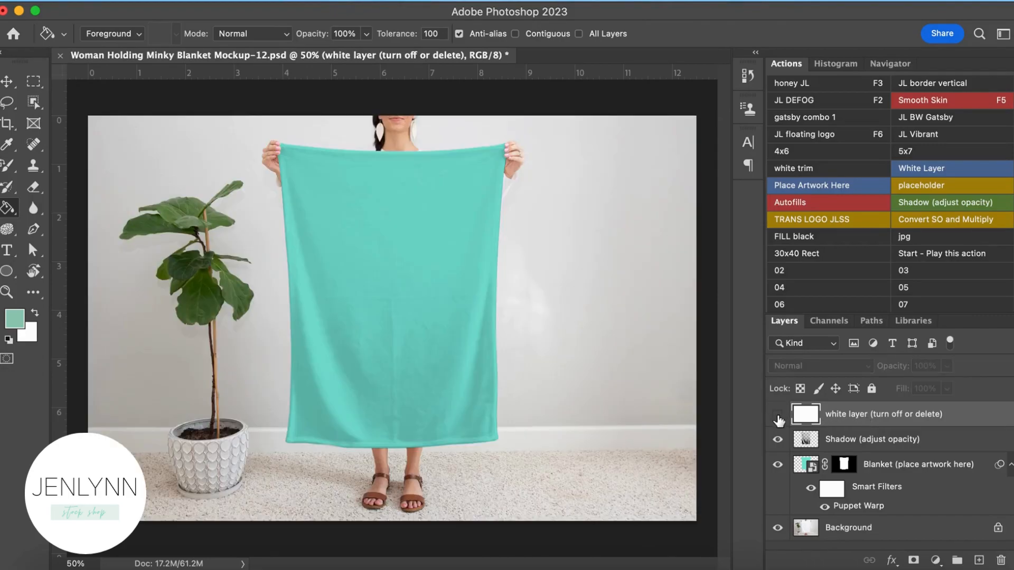
{"action": "left_click", "coordinate": [778, 414]}
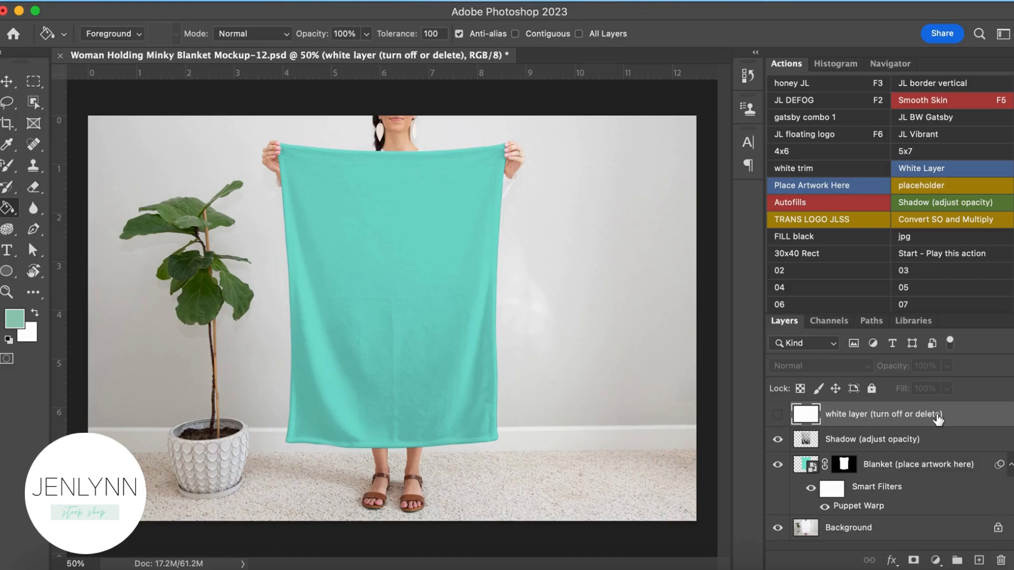
{"action": "mouse_move", "coordinate": [938, 419]}
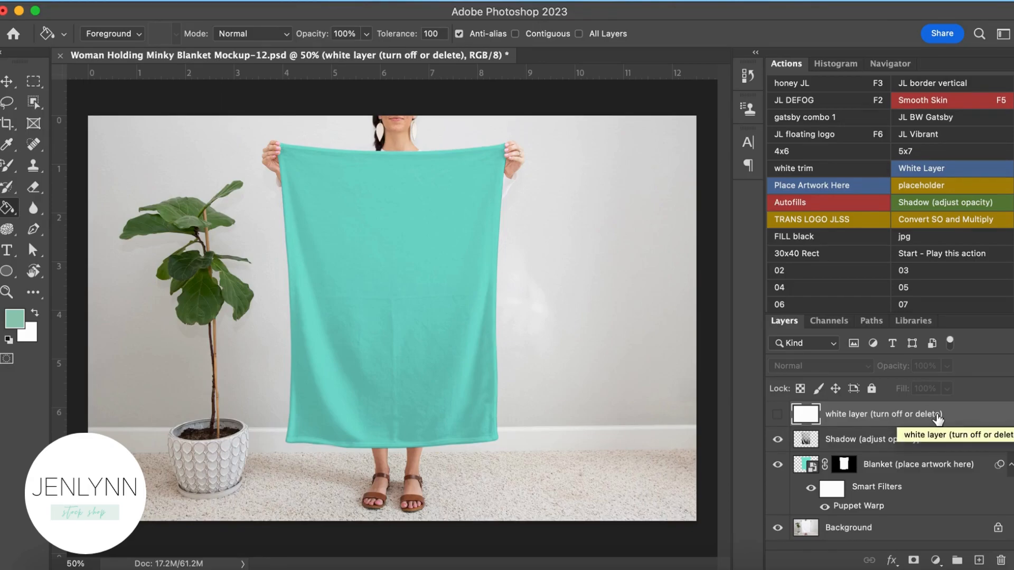
{"action": "mouse_move", "coordinate": [865, 446]}
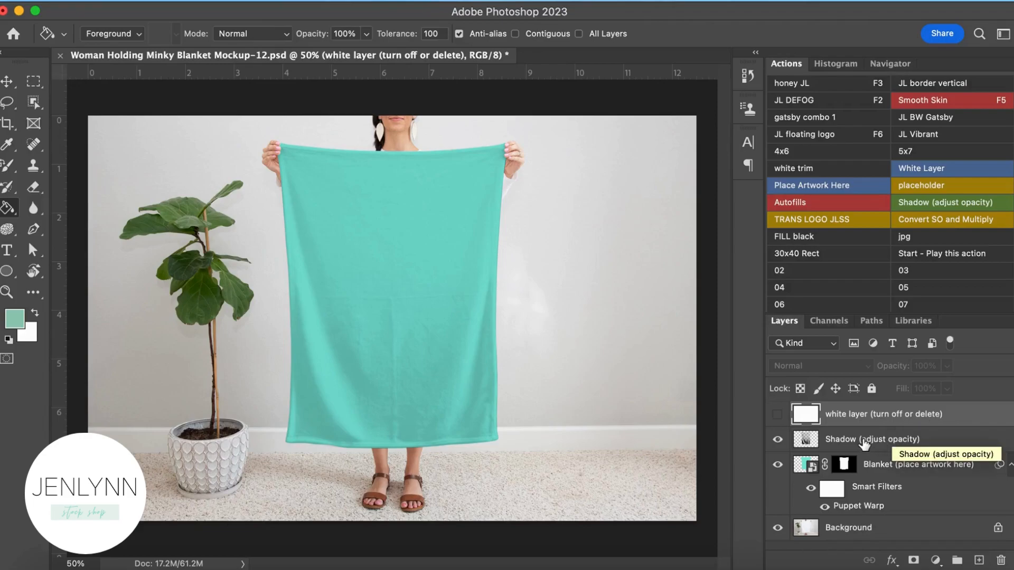
{"action": "mouse_move", "coordinate": [812, 470]}
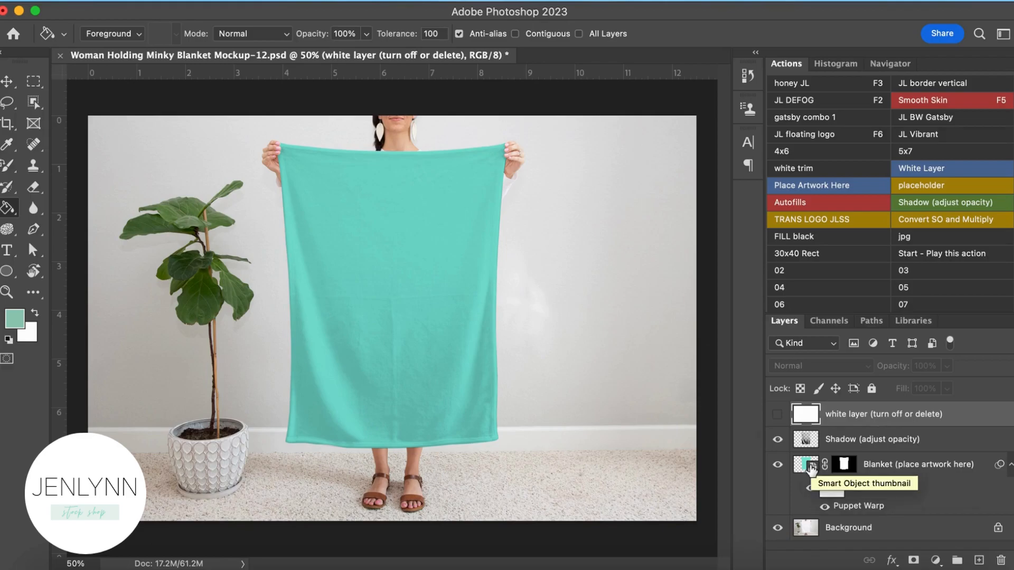
Open the 'Blanket (place artwork here)' smart object as Layer 1.psb
{"action": "double_click", "coordinate": [806, 470]}
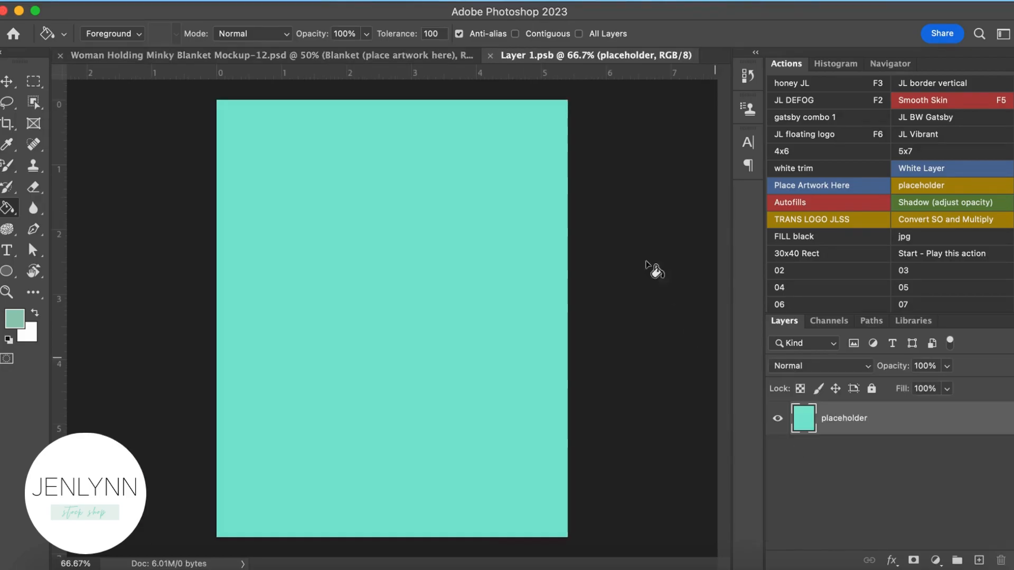
{"action": "mouse_move", "coordinate": [490, 55]}
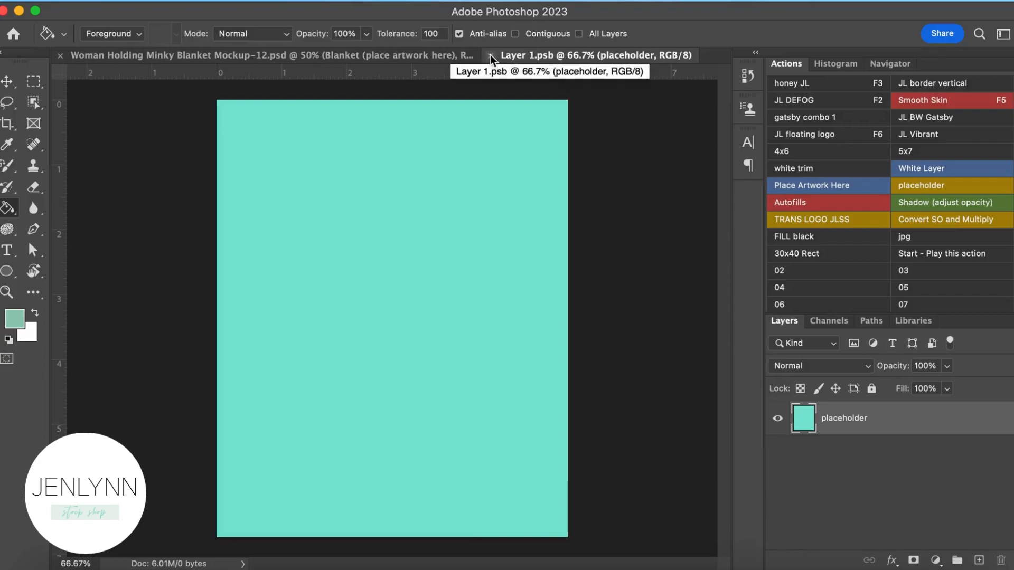
{"action": "mouse_move", "coordinate": [530, 61]}
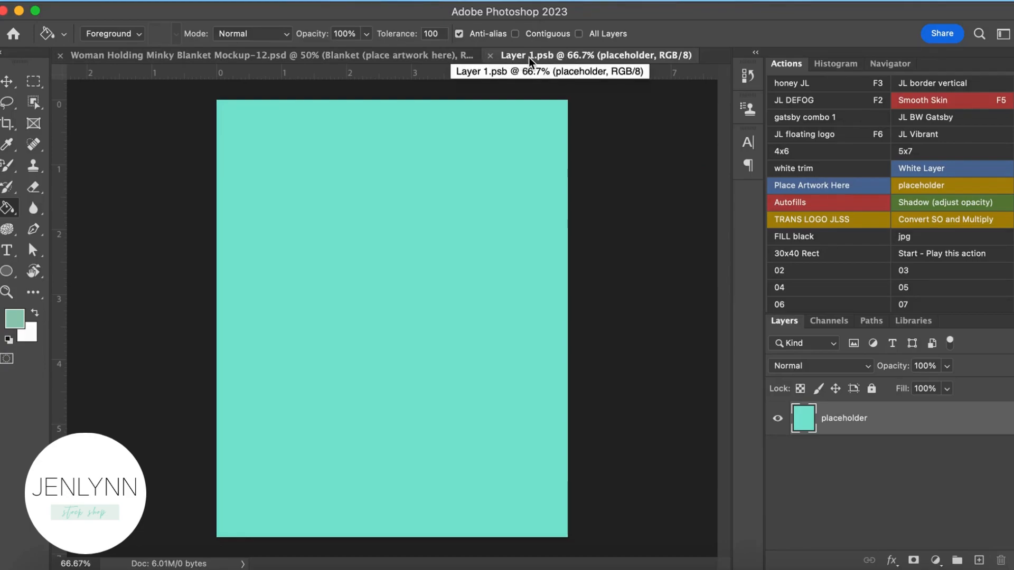
{"action": "mouse_move", "coordinate": [524, 63]}
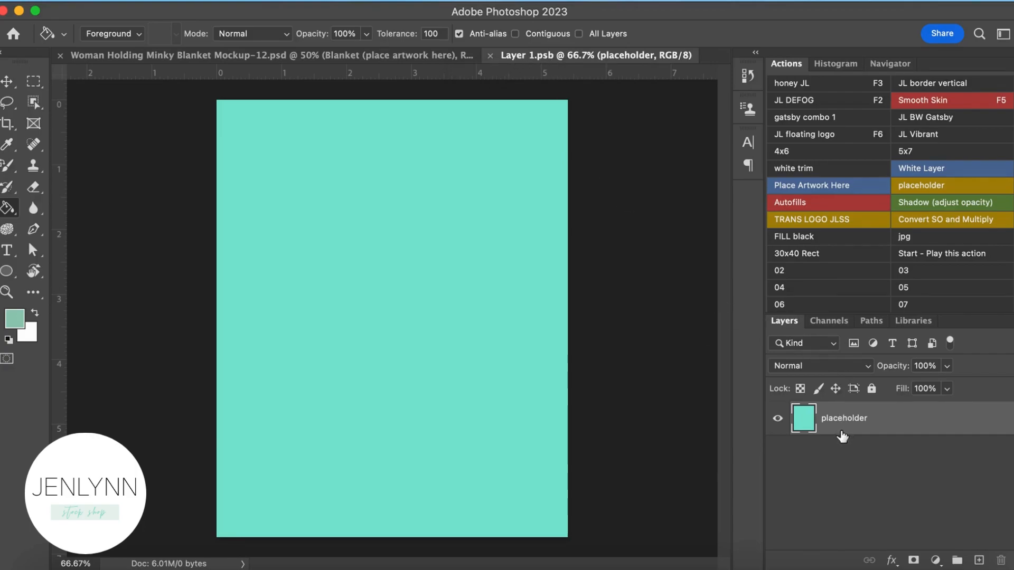
{"action": "mouse_move", "coordinate": [404, 226]}
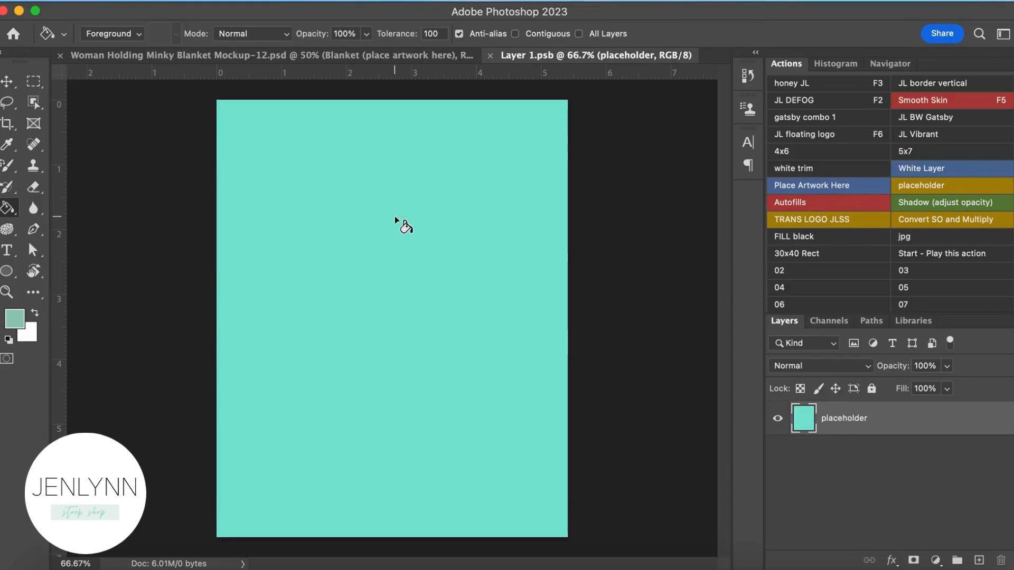
Open the swan princess Christmas pattern JPG from File > Open Recent
{"action": "left_click", "coordinate": [116, 12]}
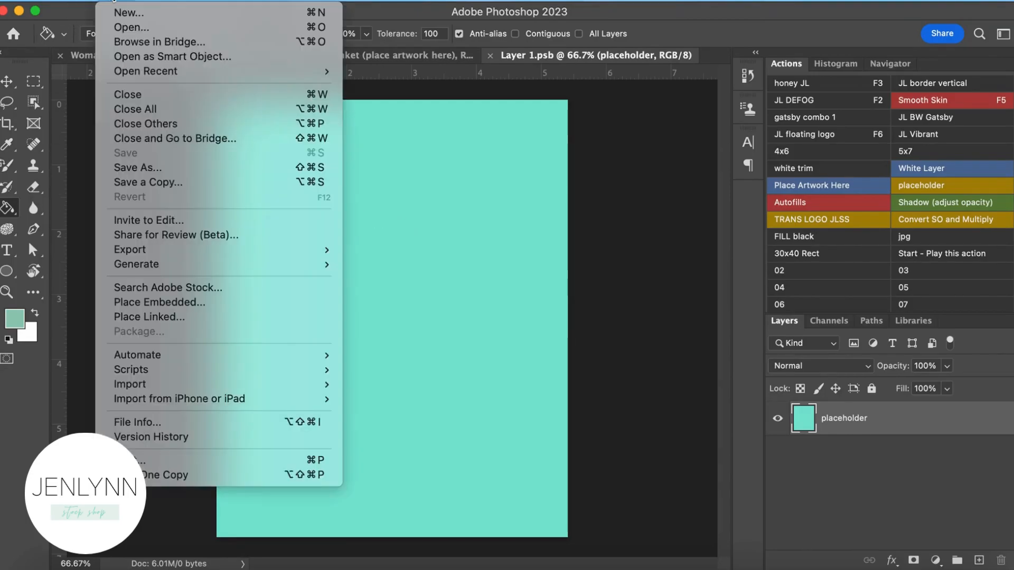
{"action": "mouse_move", "coordinate": [173, 57]}
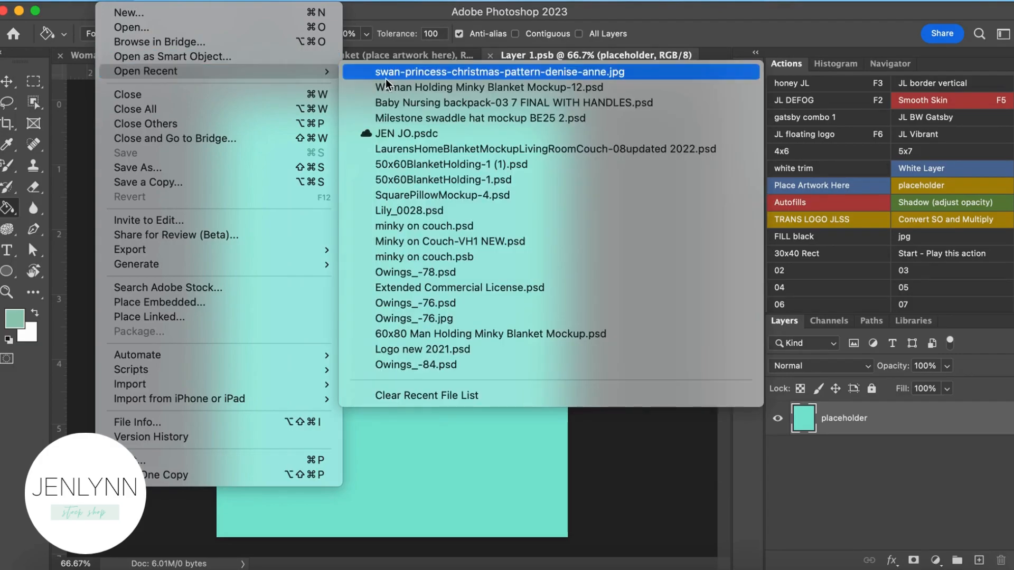
{"action": "left_click", "coordinate": [498, 71]}
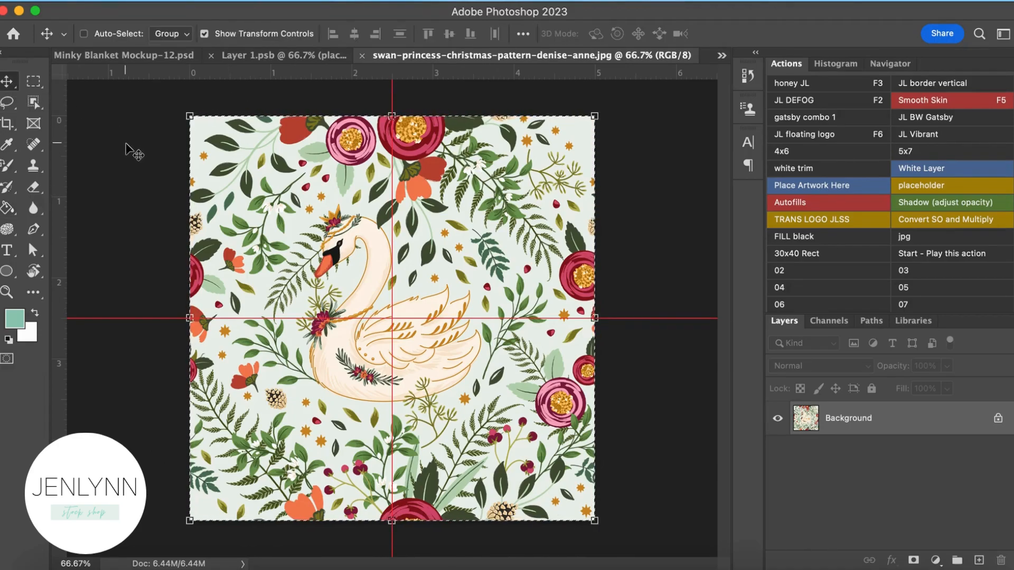
{"action": "mouse_move", "coordinate": [294, 105]}
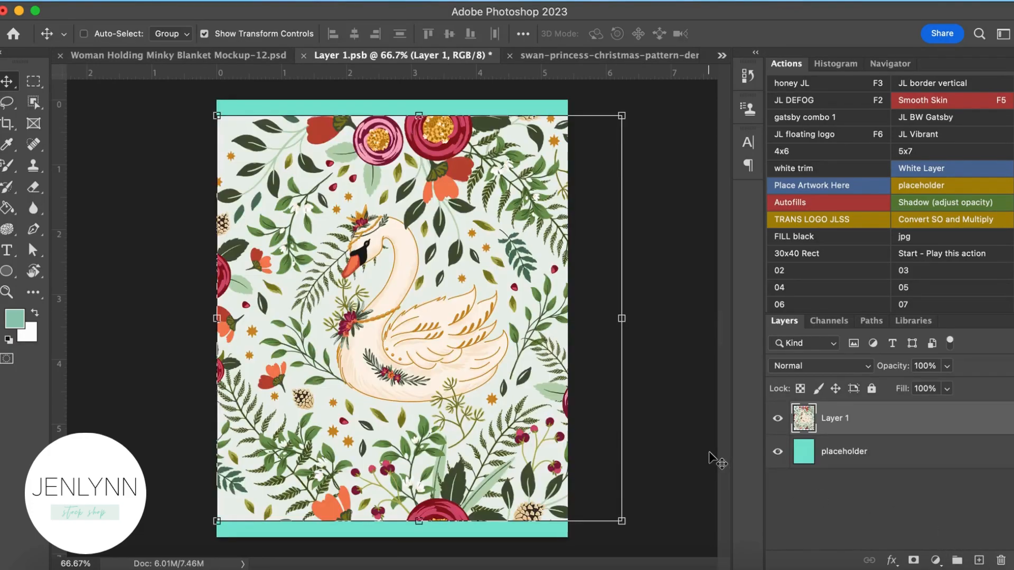
{"action": "mouse_move", "coordinate": [175, 169]}
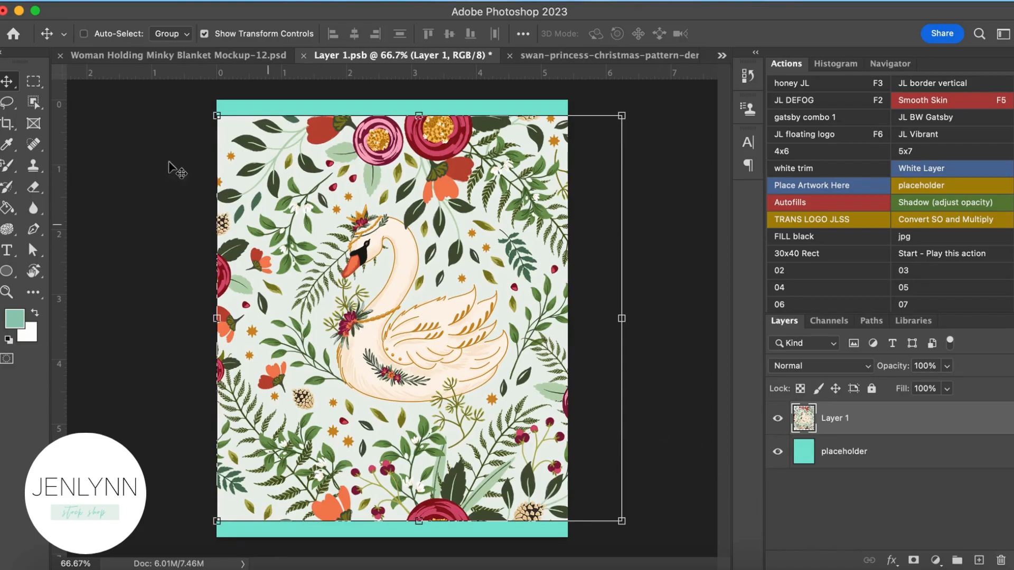
{"action": "mouse_move", "coordinate": [8, 83]}
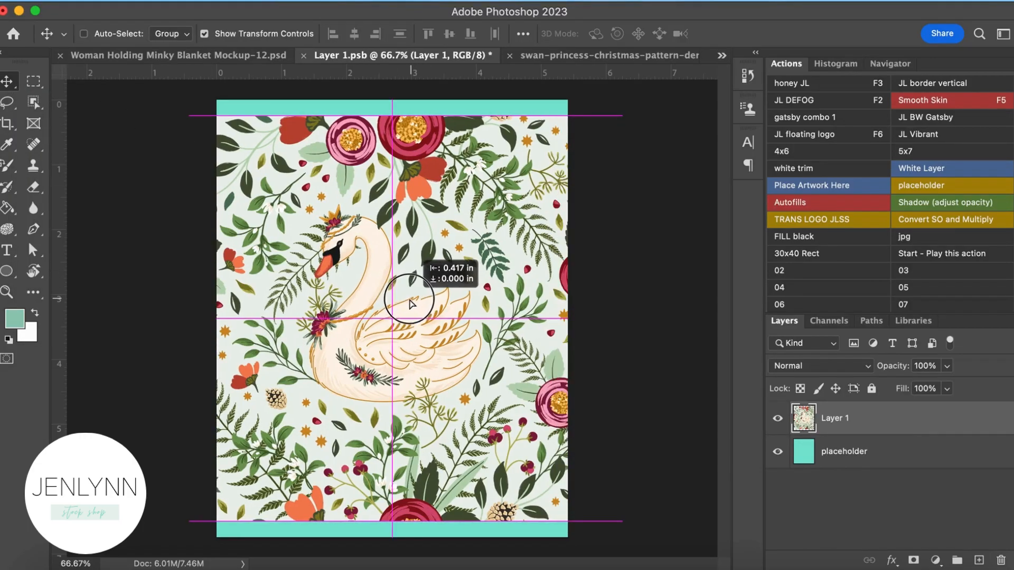
{"action": "mouse_move", "coordinate": [400, 304]}
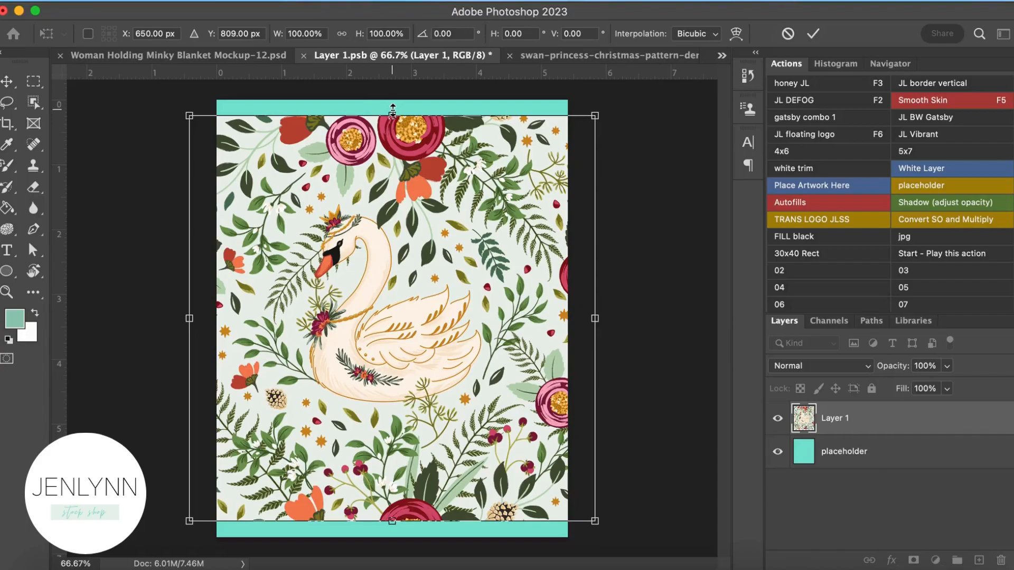
Scale the swan artwork to about 108% to cover the placeholder, and commit
{"action": "left_click_drag", "start_coordinate": [392, 118], "coordinate": [392, 100]}
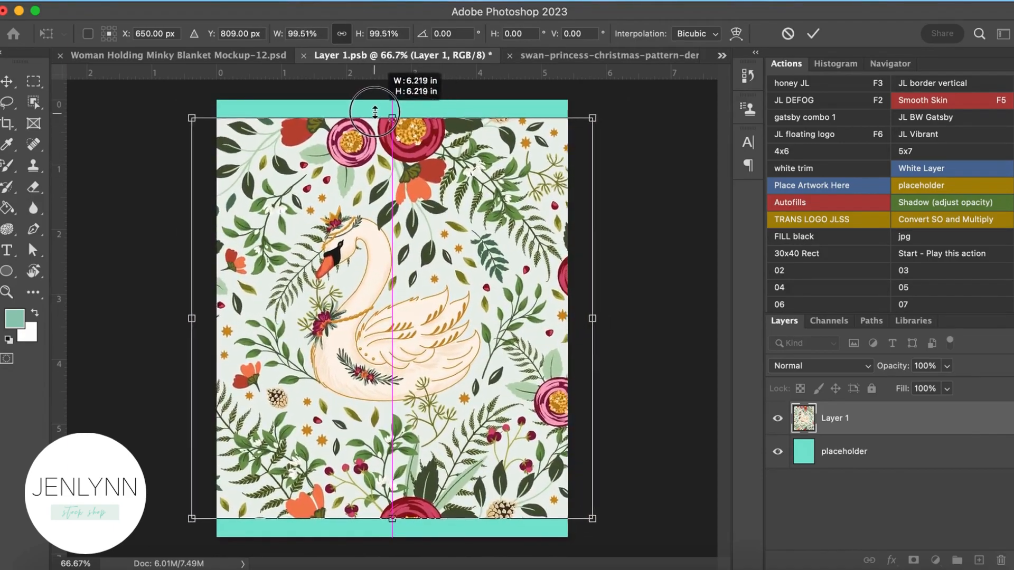
{"action": "left_click_drag", "start_coordinate": [375, 110], "coordinate": [376, 100]}
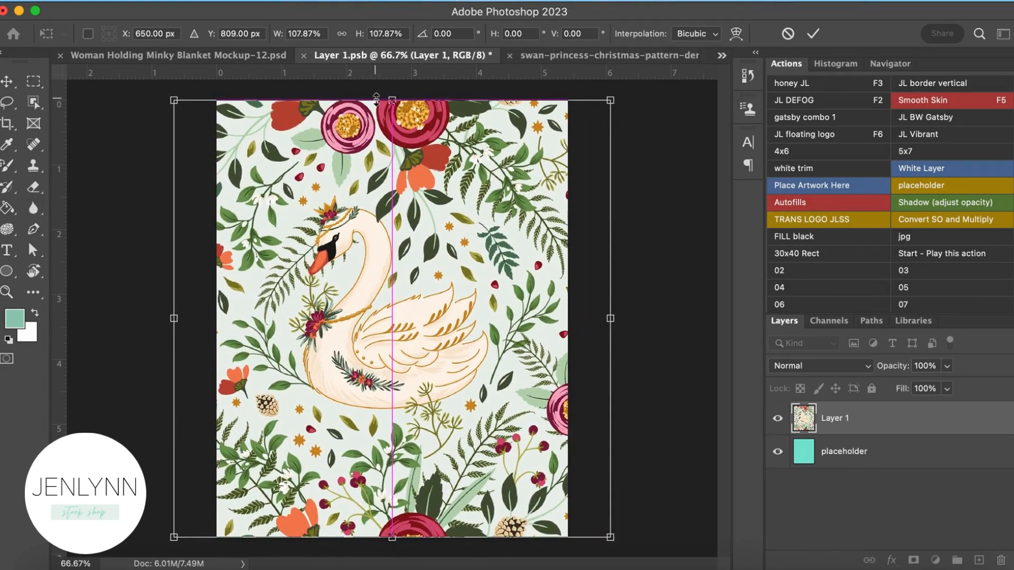
{"action": "left_click", "coordinate": [814, 34]}
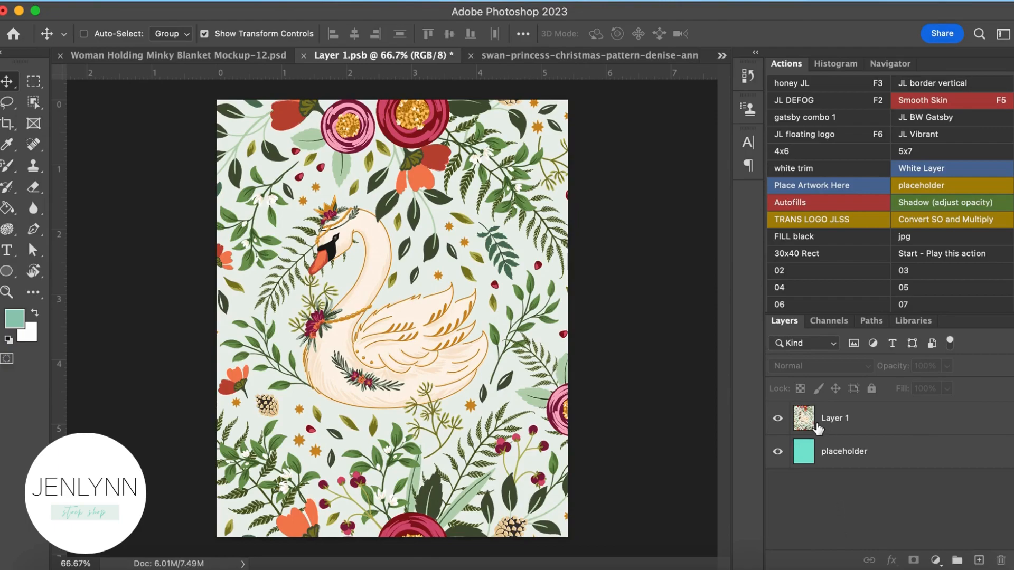
Toggle Layer 1's visibility off and on to verify placeholder coverage
{"action": "left_click", "coordinate": [835, 417]}
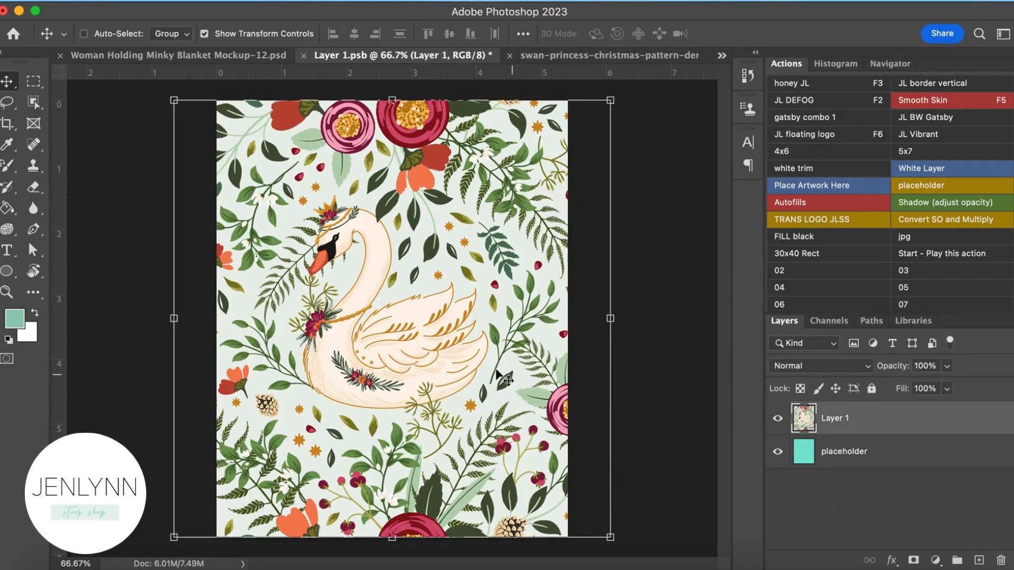
{"action": "mouse_move", "coordinate": [392, 321]}
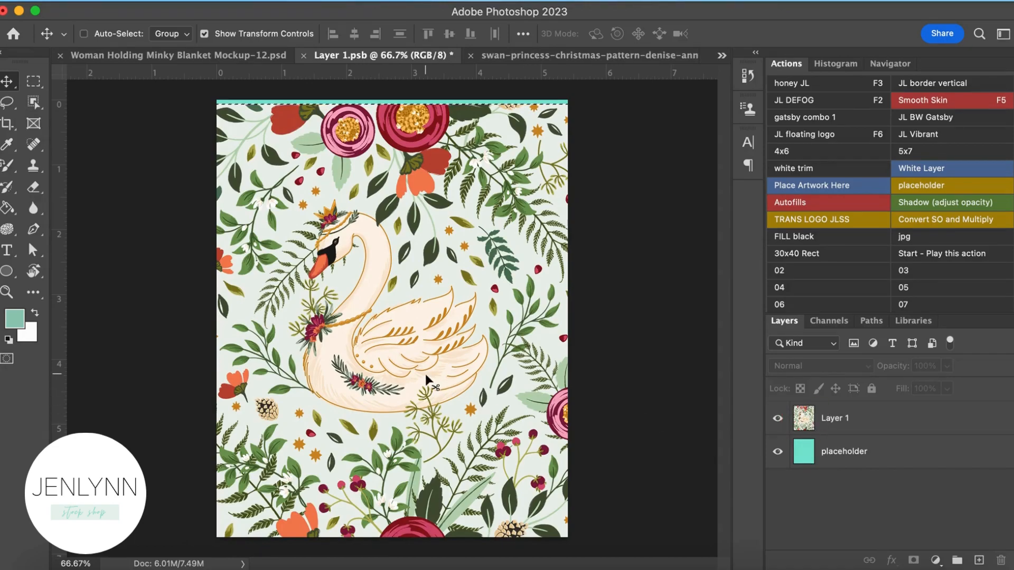
{"action": "left_click", "coordinate": [778, 417]}
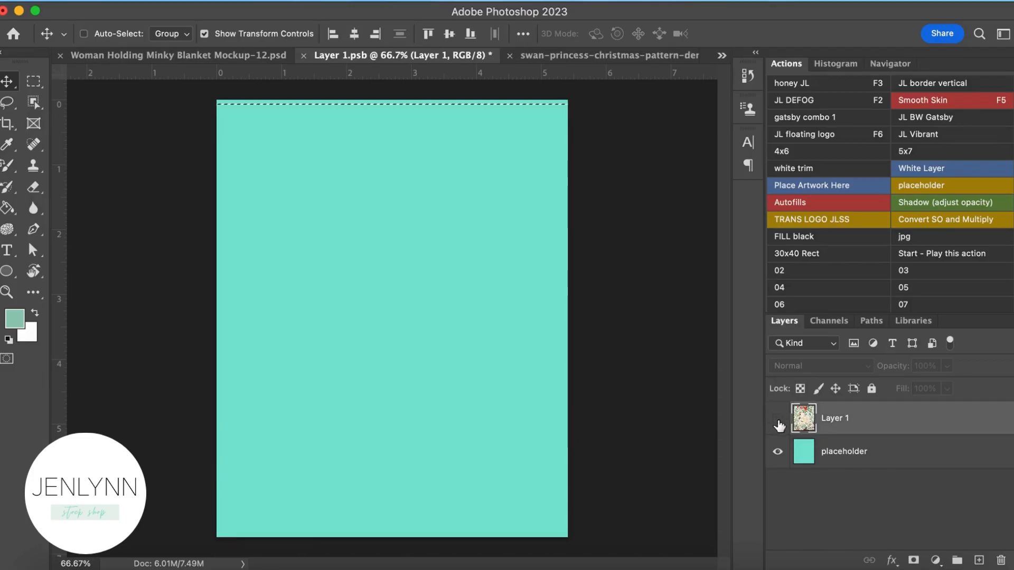
{"action": "left_click", "coordinate": [779, 418]}
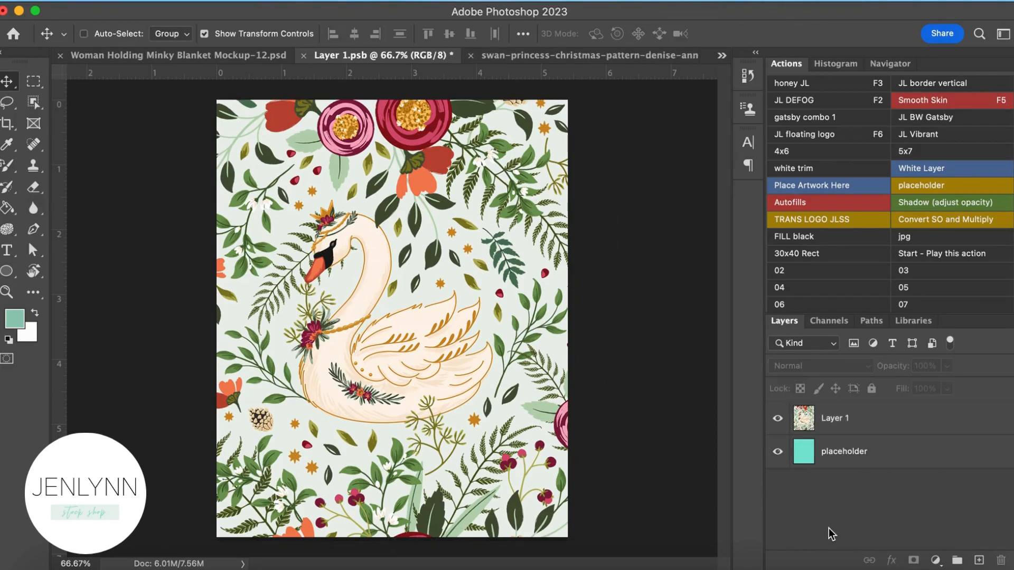
{"action": "mouse_move", "coordinate": [826, 495]}
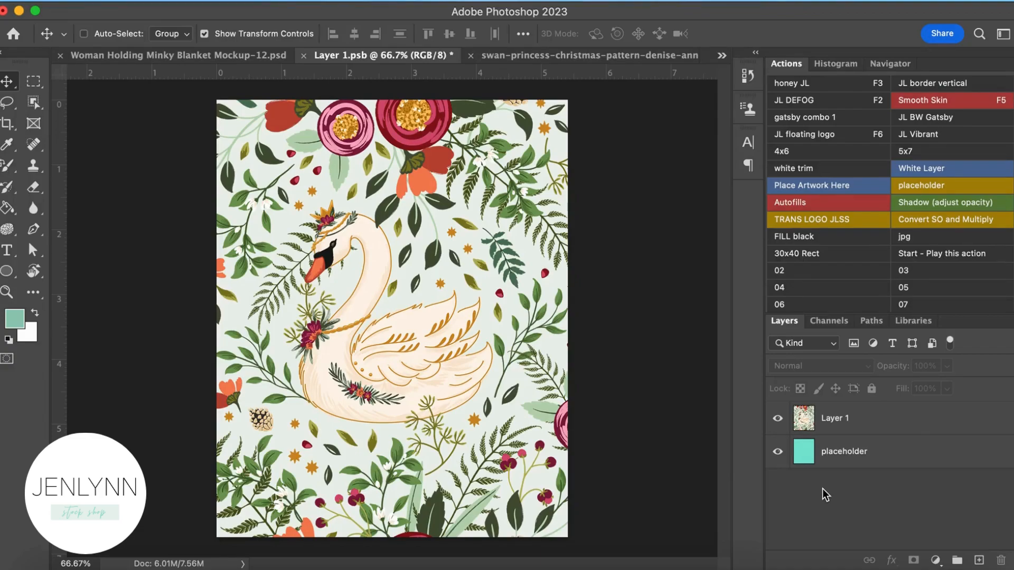
{"action": "mouse_move", "coordinate": [150, 44]}
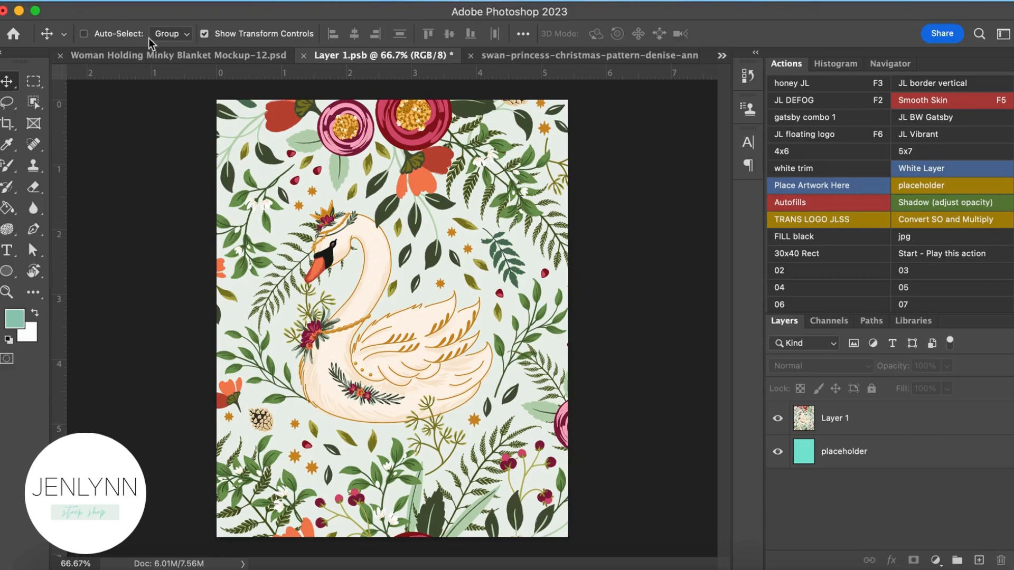
Save Layer 1.psb with the resized swan artwork
{"action": "left_click", "coordinate": [171, 54]}
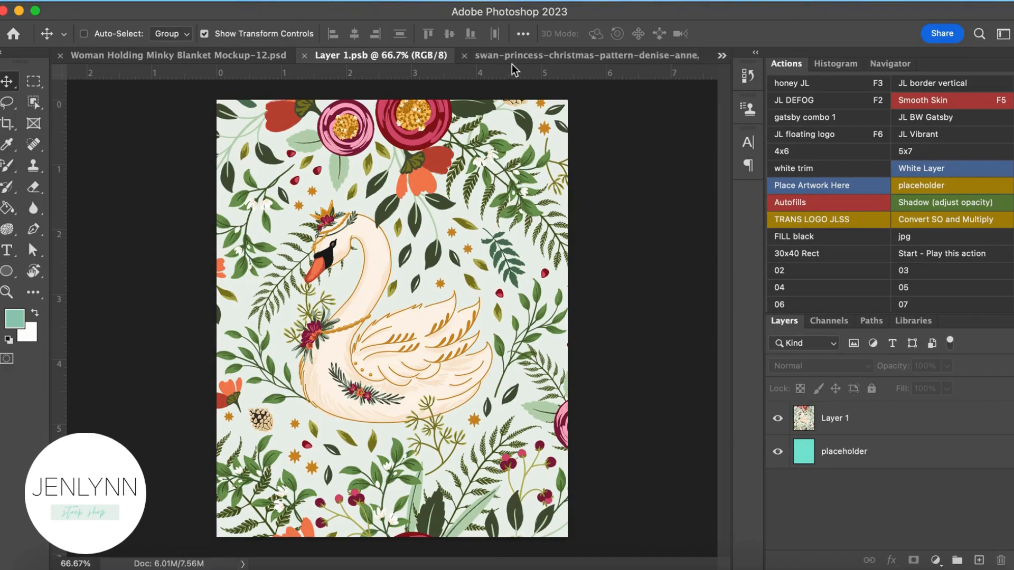
Switch between the Layer 1.psb and Woman Holding Minky Blanket Mockup-12.psd tabs, ending on the mockup
{"action": "left_click", "coordinate": [174, 55]}
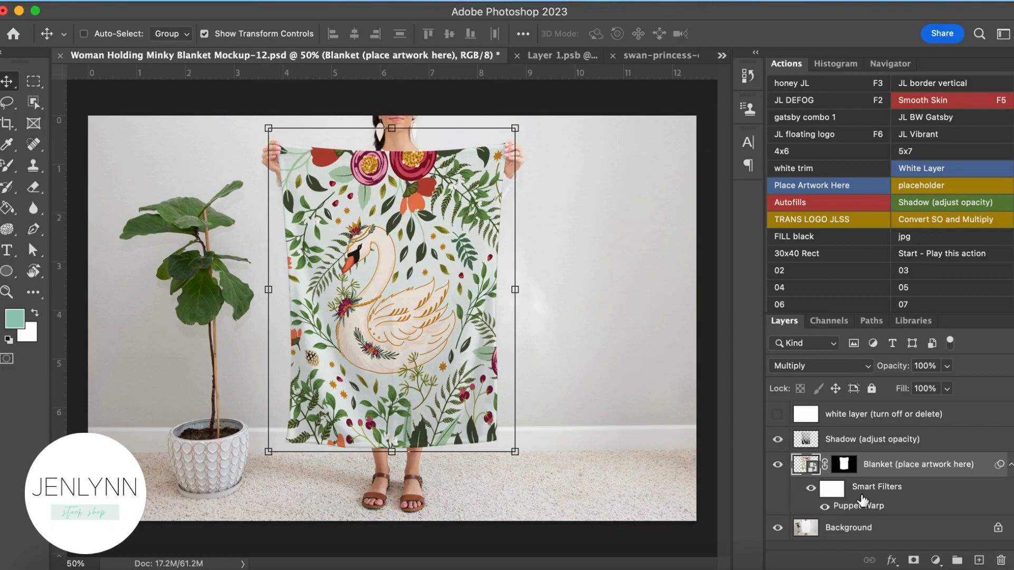
{"action": "mouse_move", "coordinate": [856, 503]}
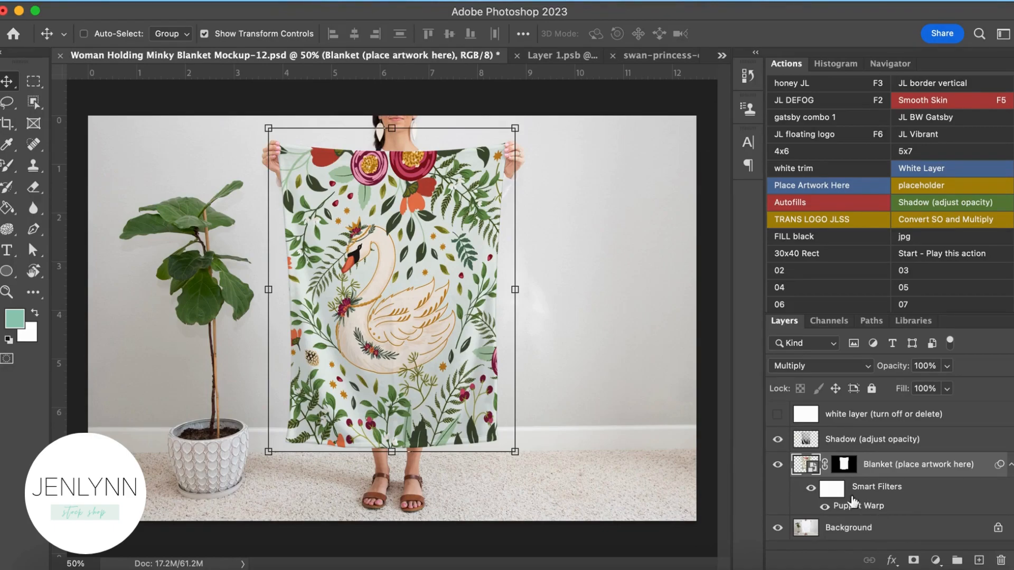
{"action": "left_click", "coordinate": [372, 55]}
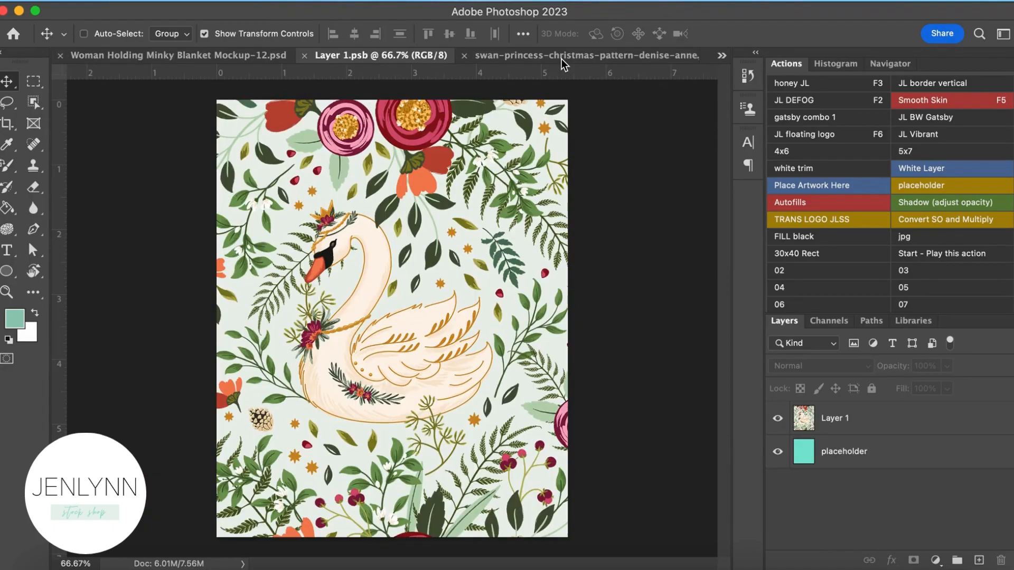
{"action": "left_click", "coordinate": [174, 55]}
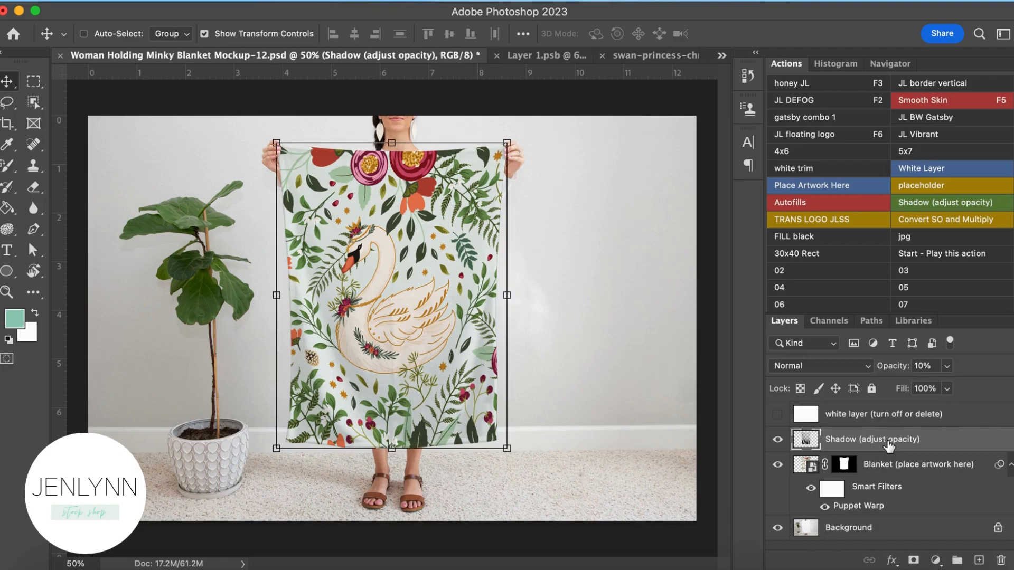
{"action": "mouse_move", "coordinate": [898, 444]}
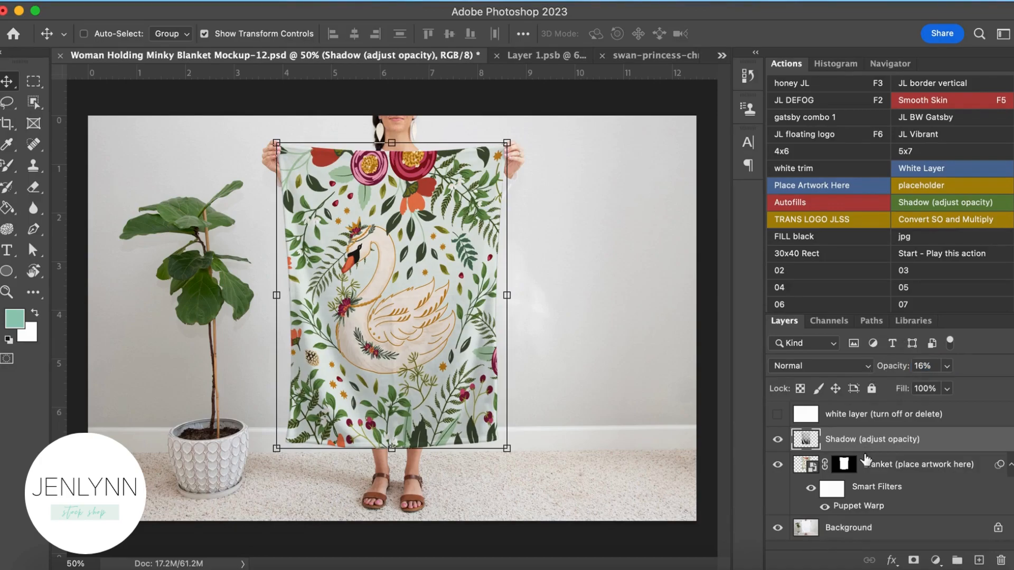
Select the Background layer after setting the shadow layer to 16% opacity
{"action": "left_click", "coordinate": [848, 528]}
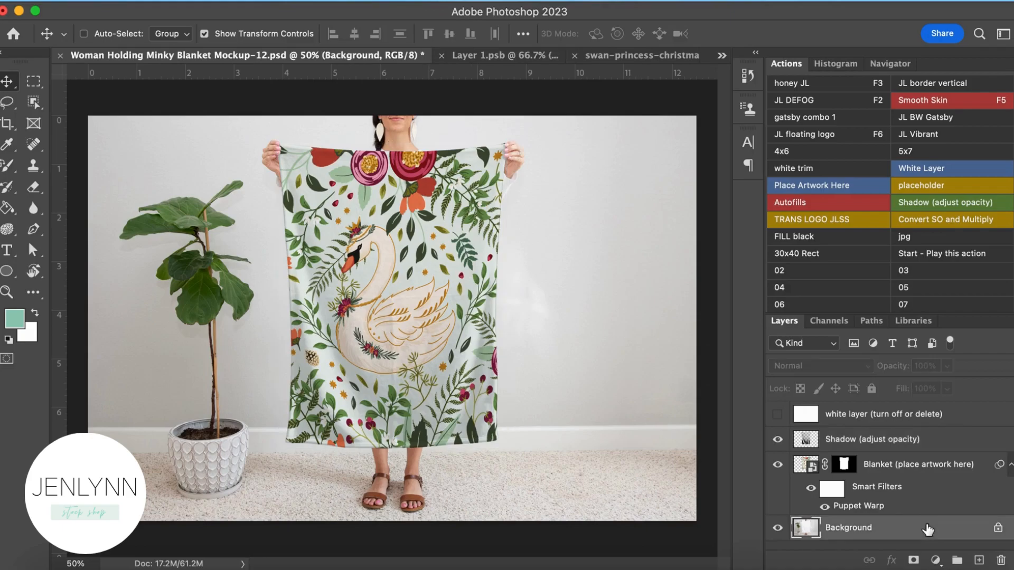